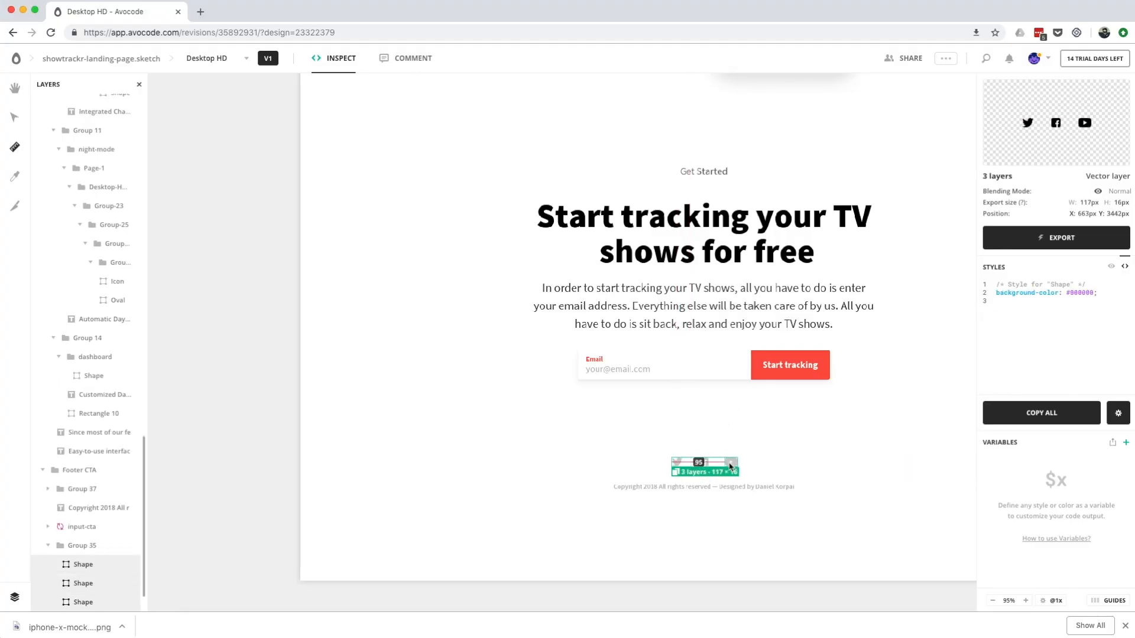
# Export the three social icons as separate files with merge layers off and a chosen format.
pyautogui.click(1056, 238)
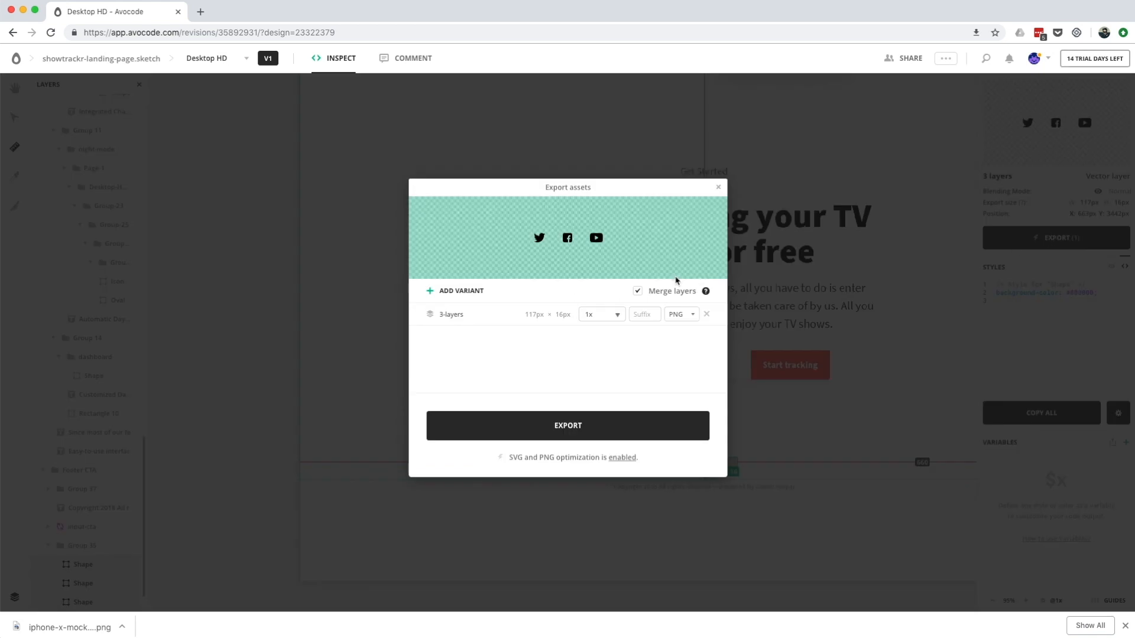
pyautogui.click(637, 290)
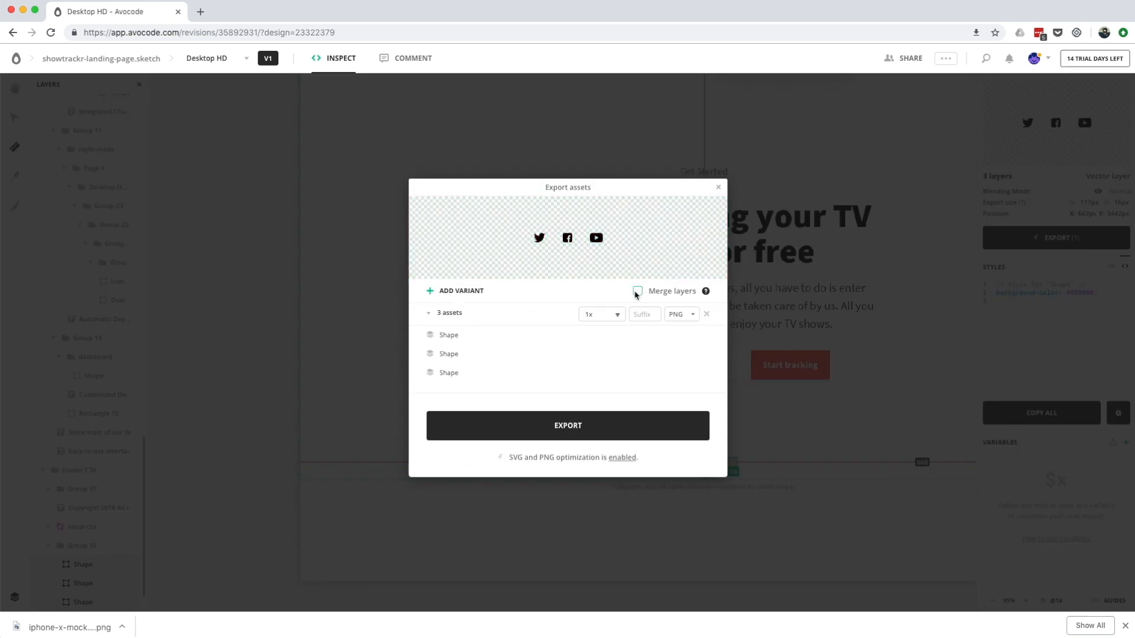
pyautogui.click(680, 313)
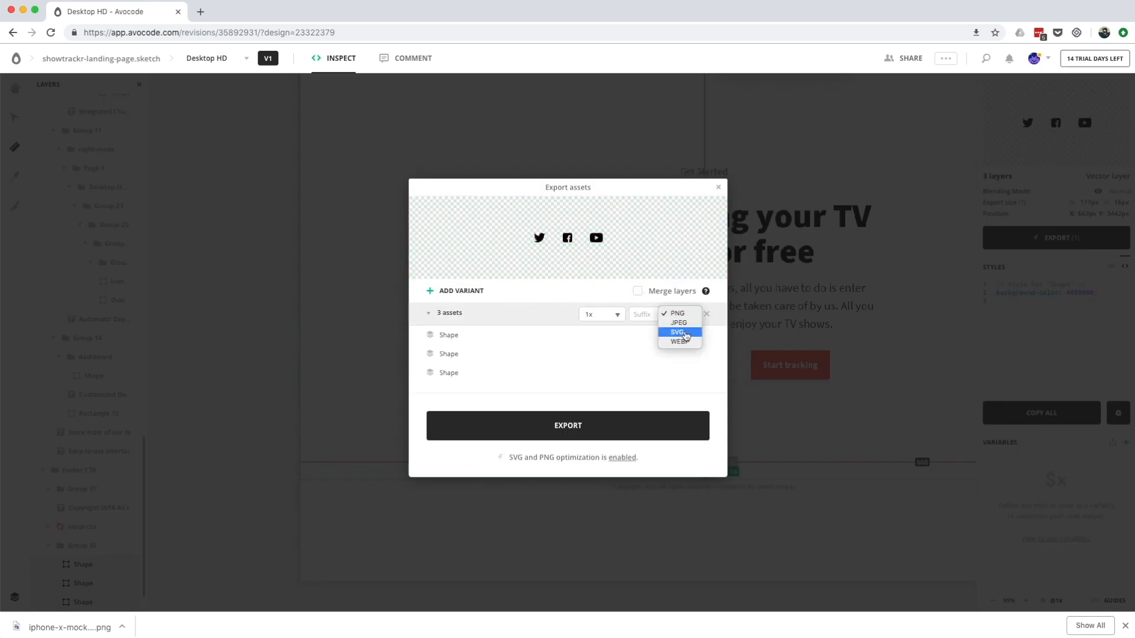
pyautogui.click(677, 332)
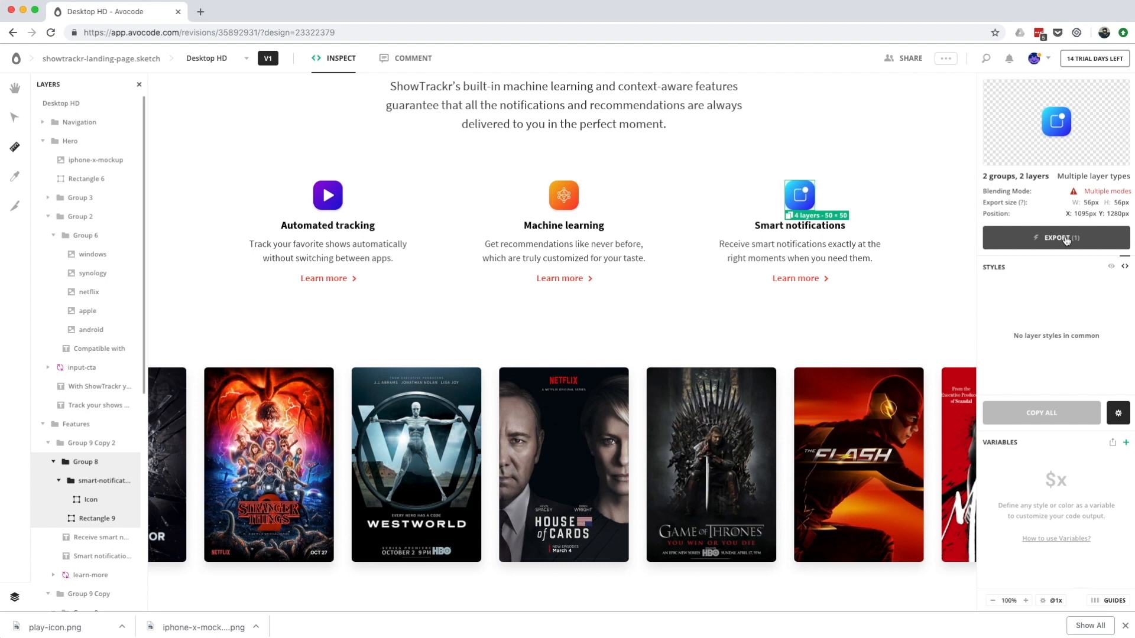
# Name the notification icon asset 'notification-icon' and add a 2x variant beside 1x.
pyautogui.click(1056, 237)
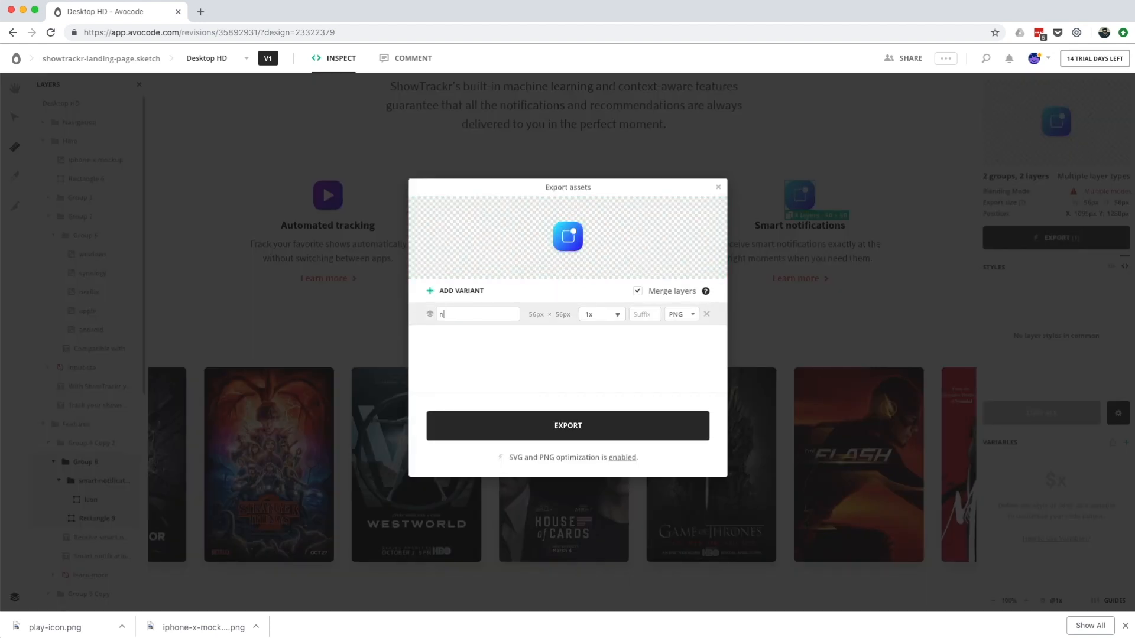
pyautogui.write('otification-')
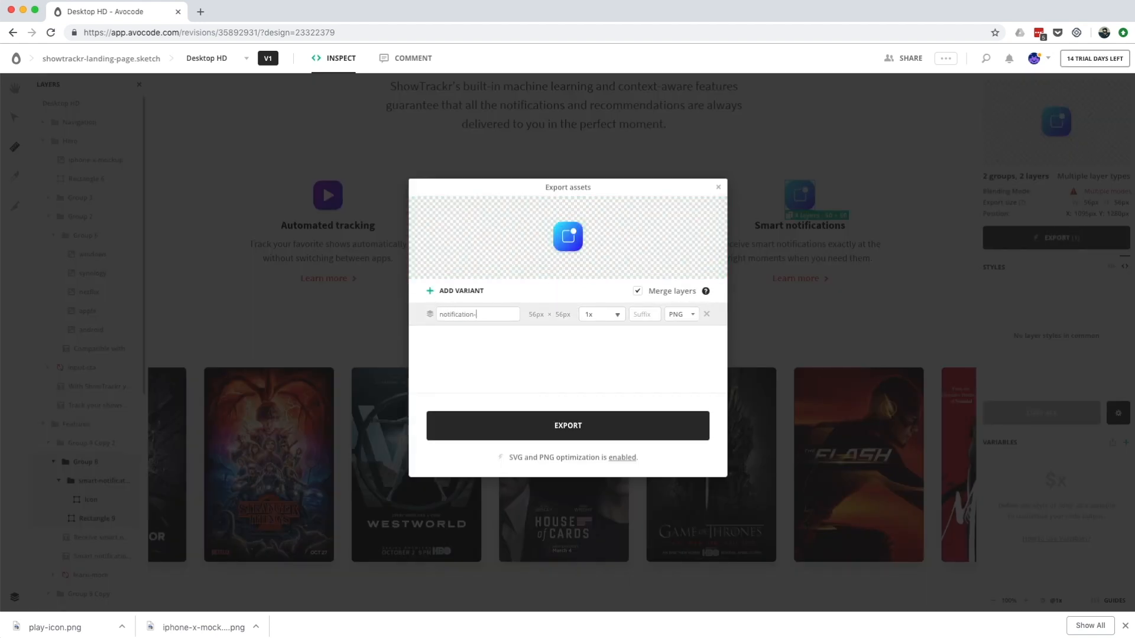
pyautogui.write('icon')
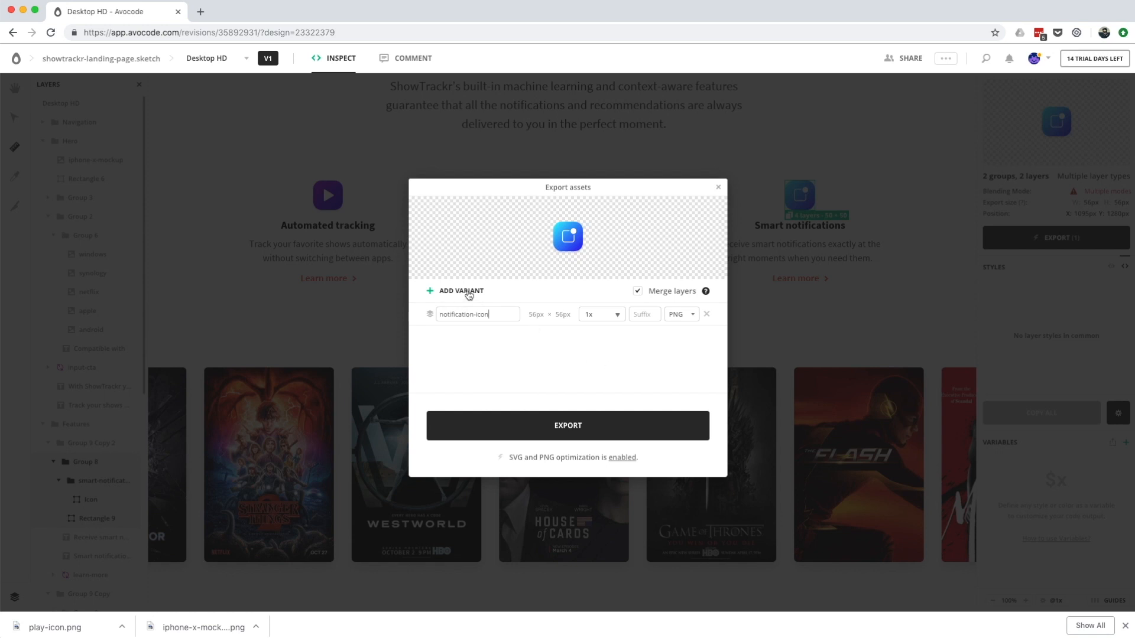
pyautogui.click(461, 291)
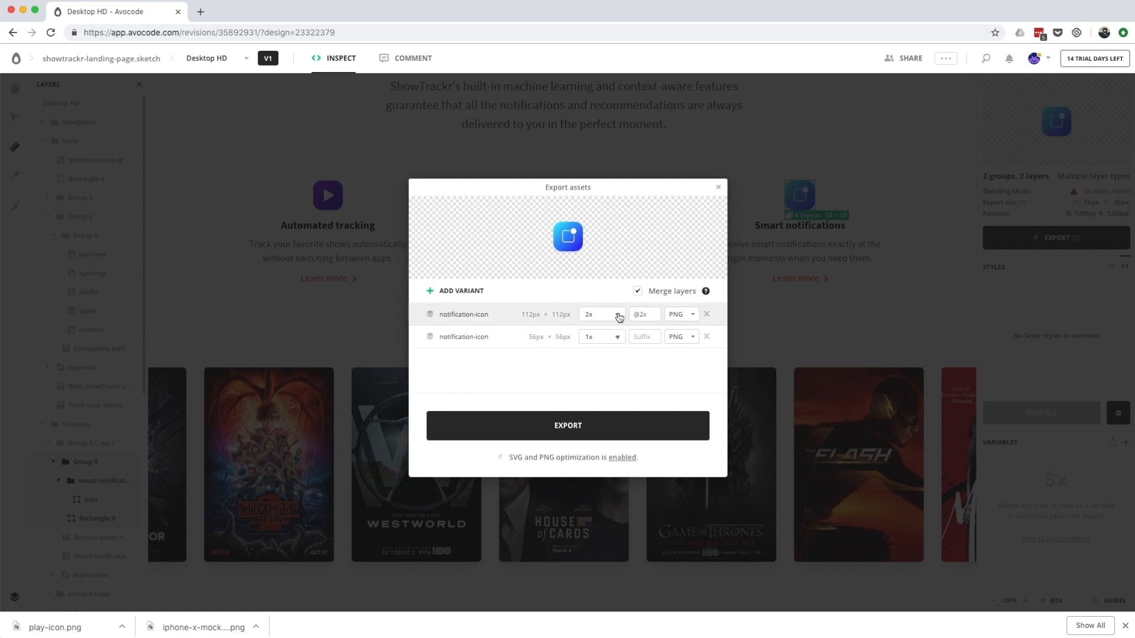
pyautogui.click(680, 313)
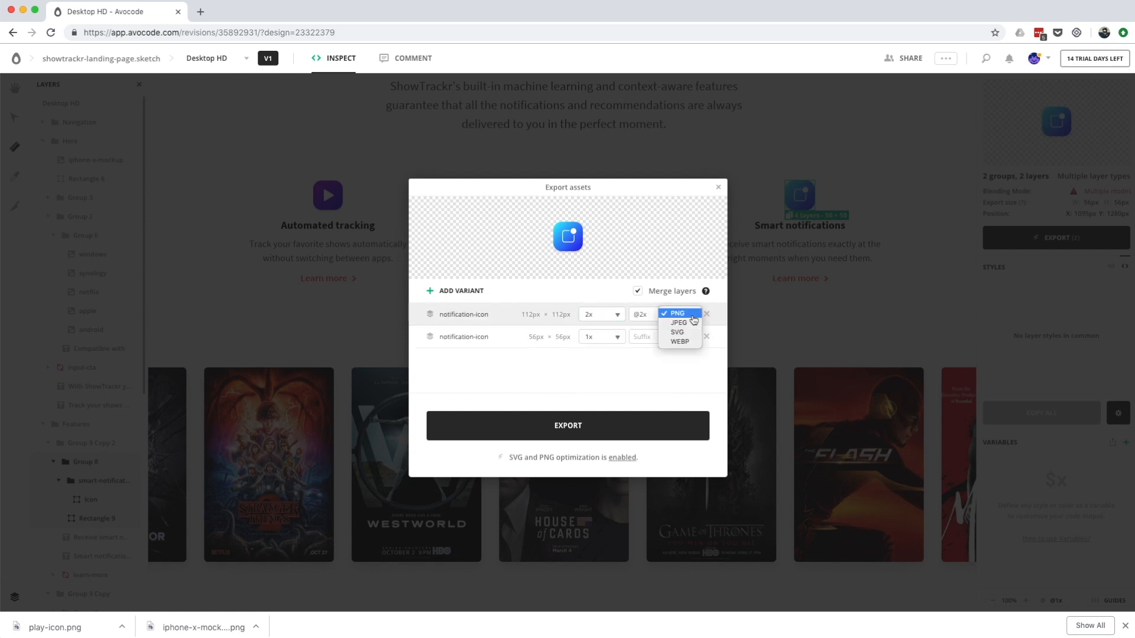